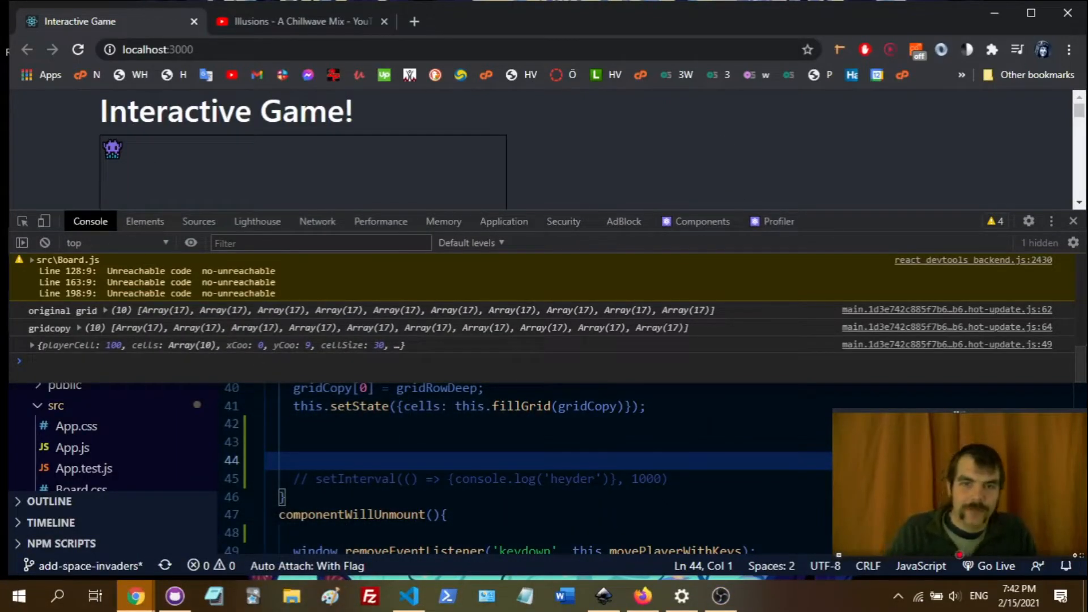
- Focus the editor on Board.js and scroll to the end of componentDidMount
left_click(408, 595)
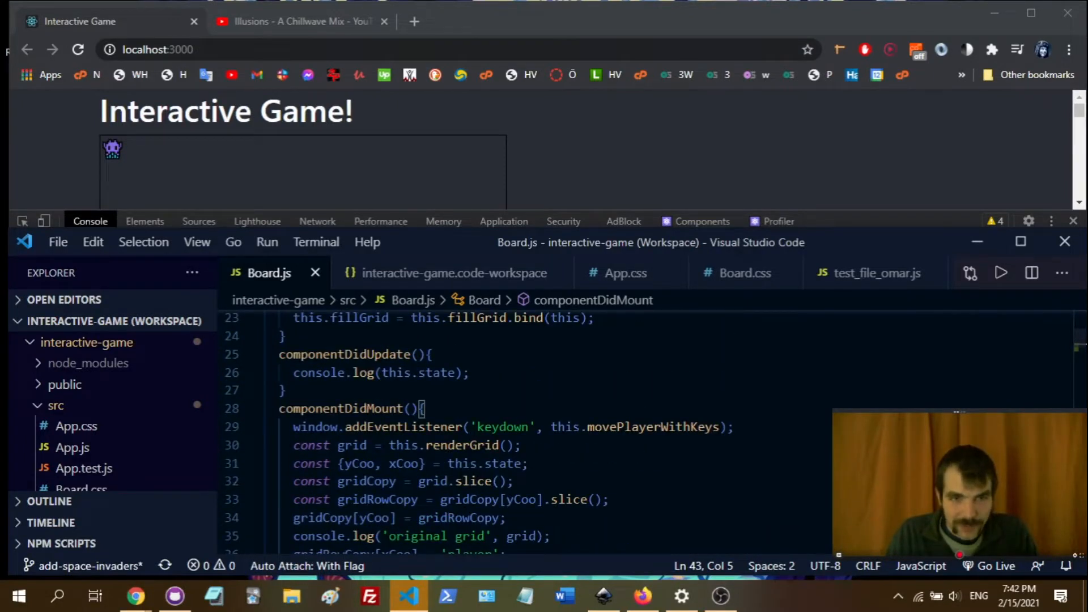
scroll("down", 3)
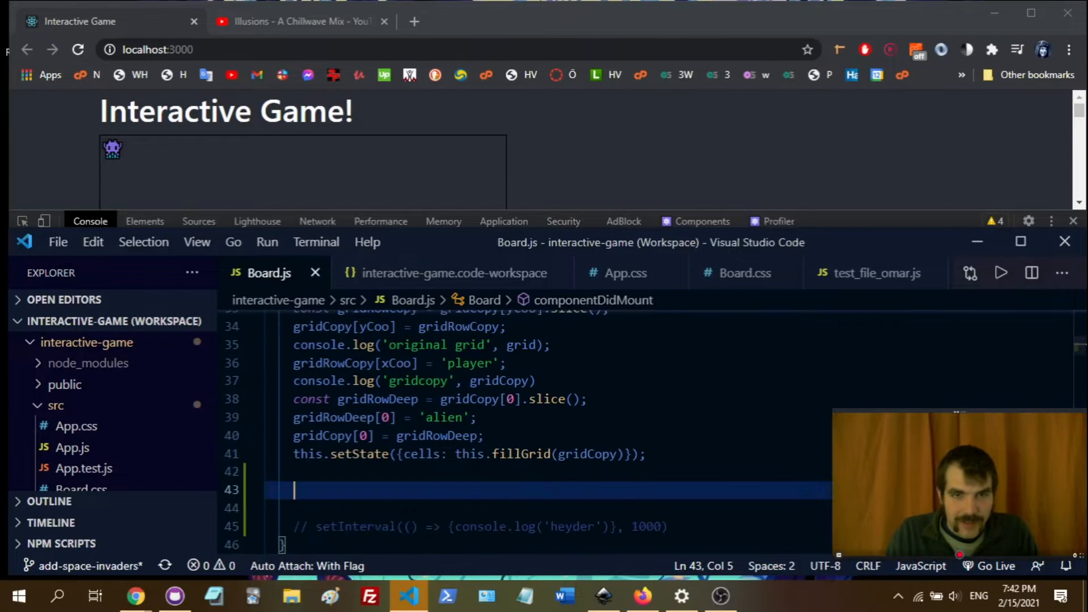
scroll("down", 3)
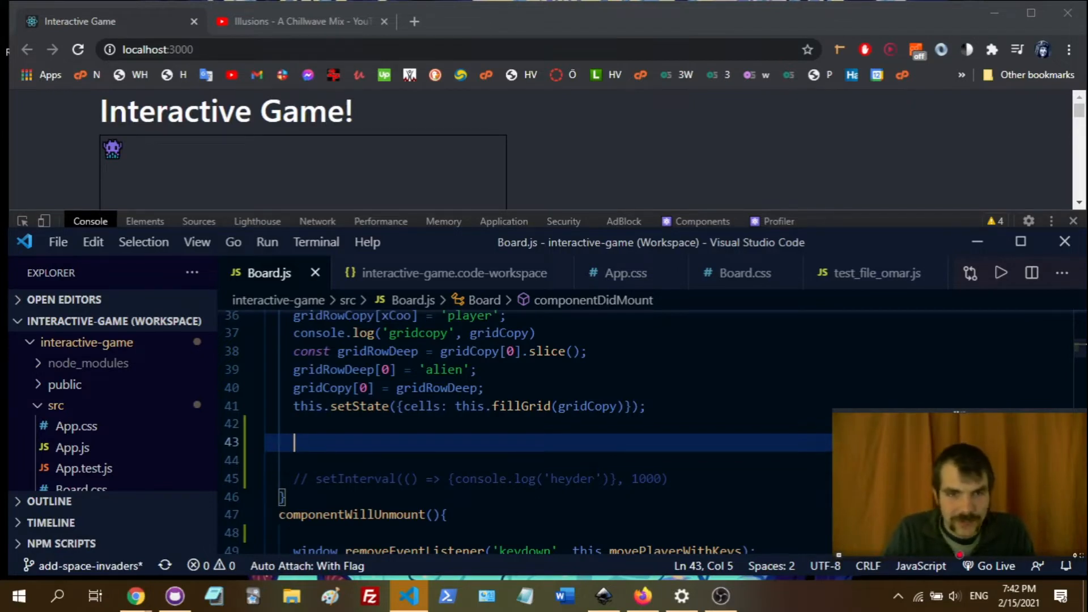
- Add setInterval(() => {console.log('heyder')}, 1000) on a new line in componentDidMount
key("Enter")
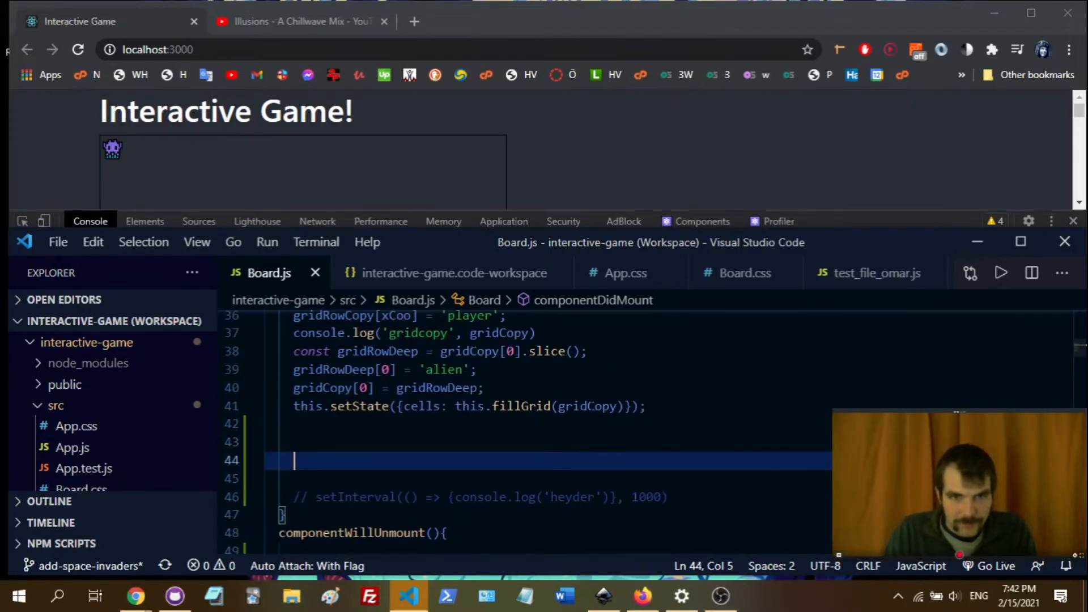
type("set")
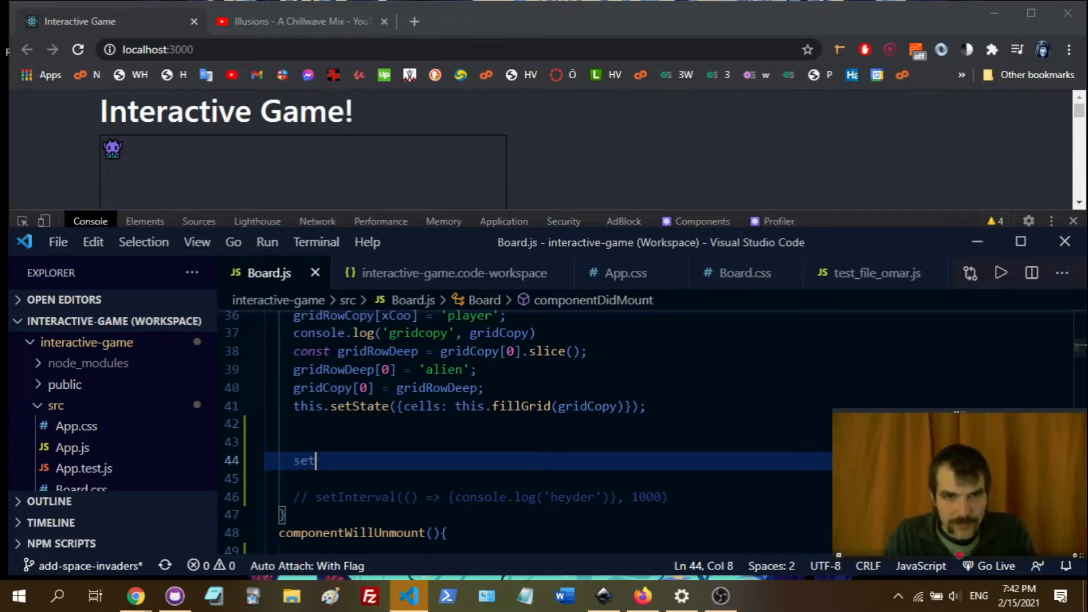
type("Interval()")
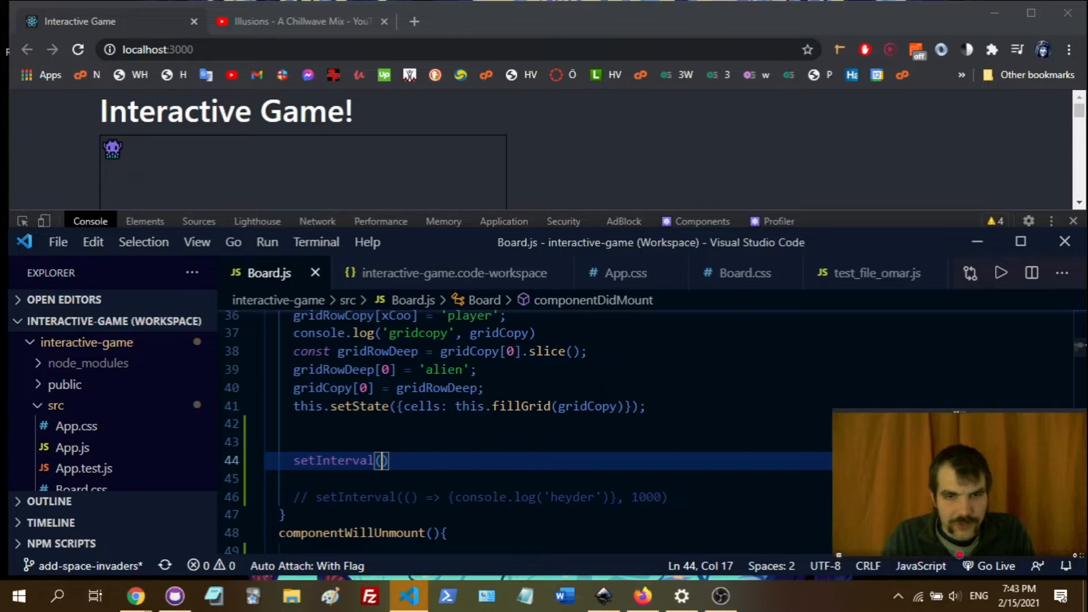
type("()")
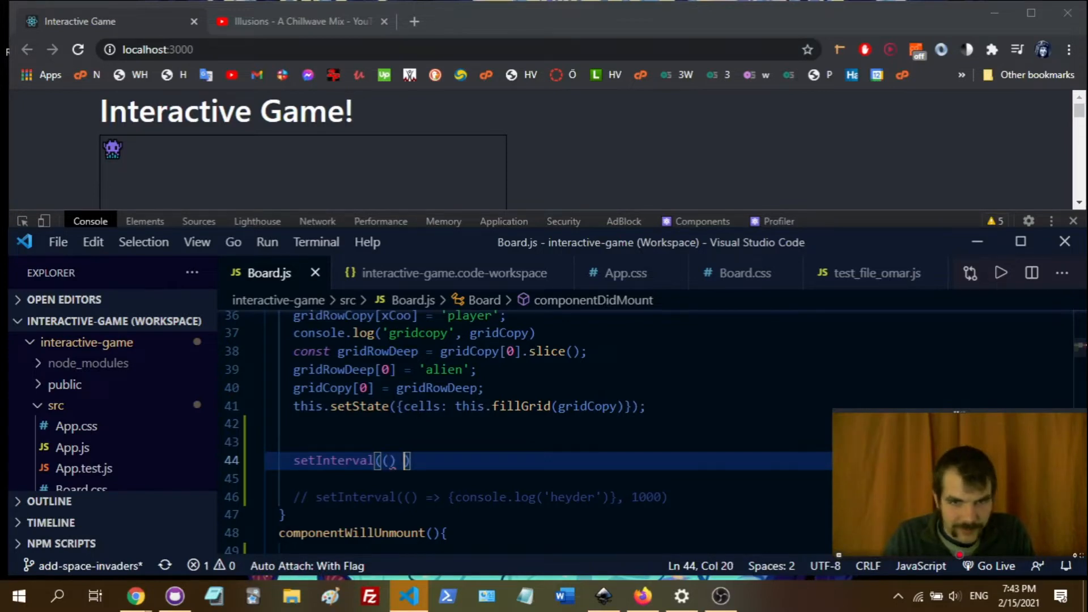
type("=>")
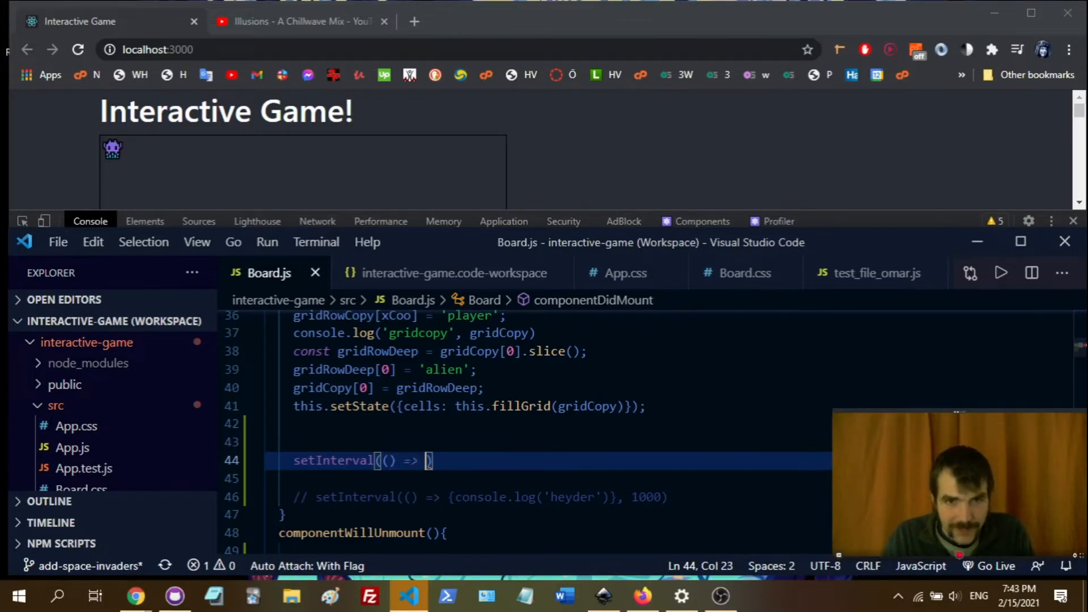
type("{console.log('")
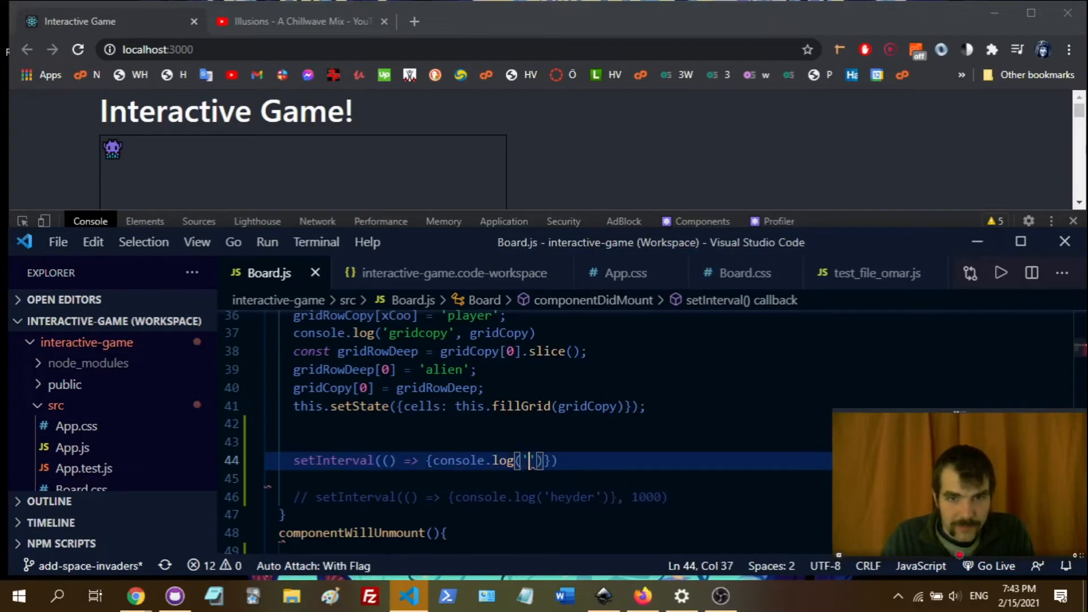
type("heyder")
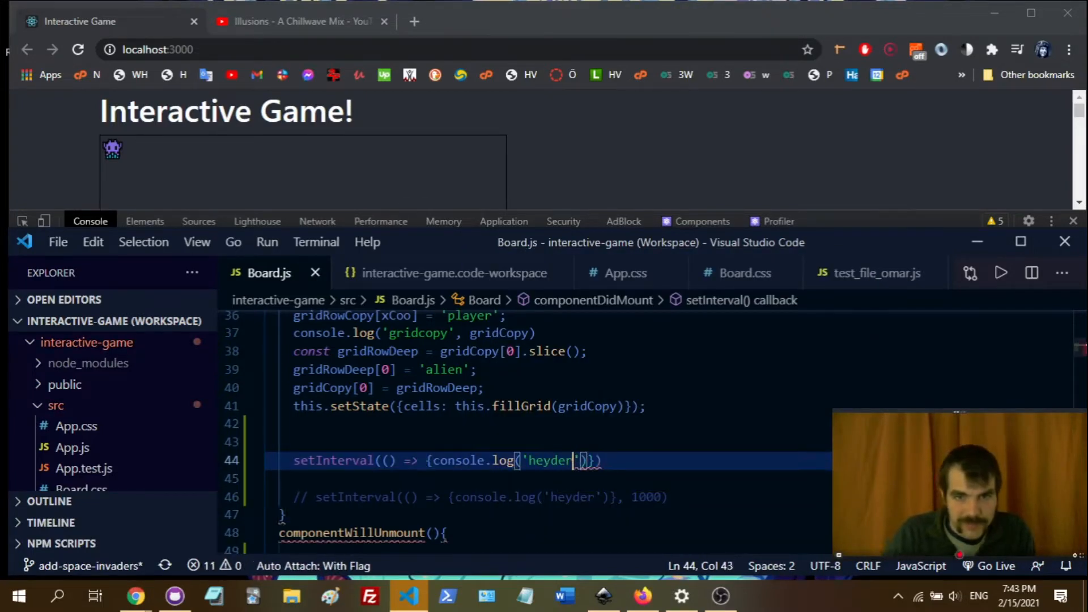
type("}")
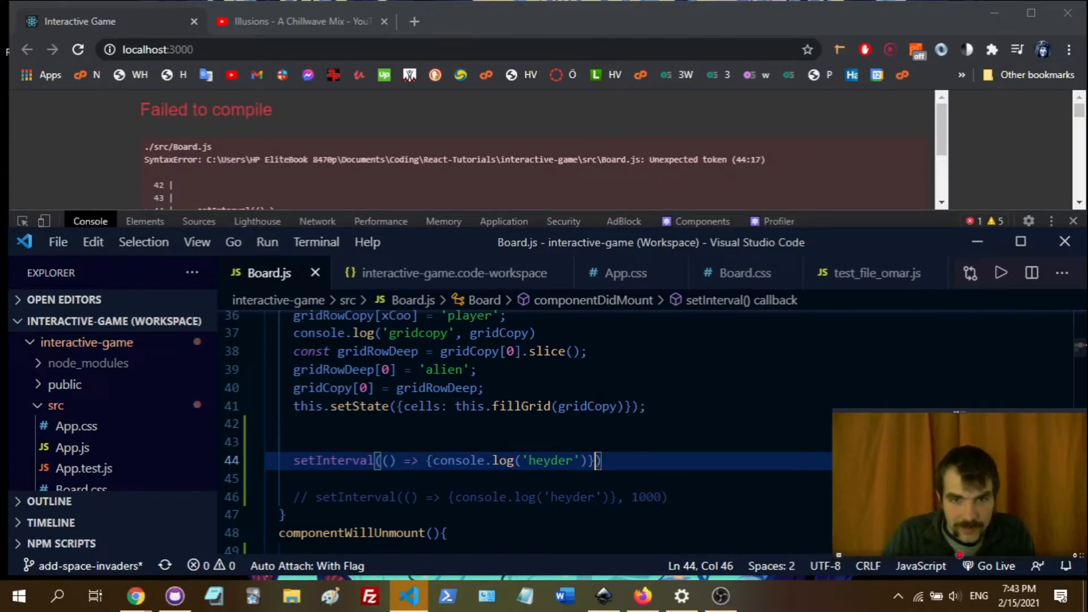
type(", 1000")
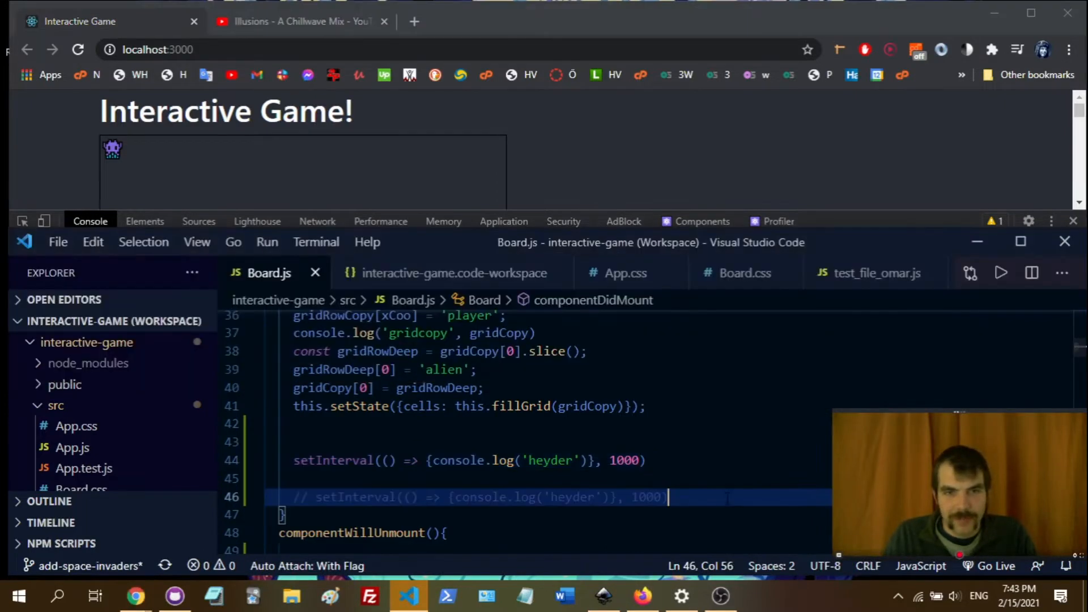
- Delete the active arrow-function setInterval line, keeping the commented-out copy
left_click(313, 478)
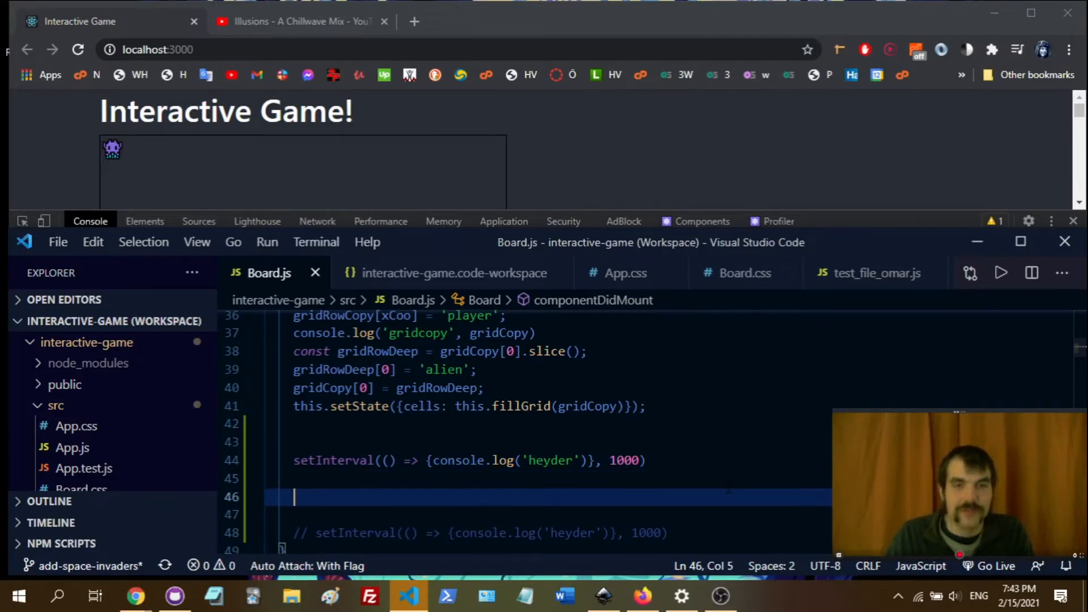
type("setI")
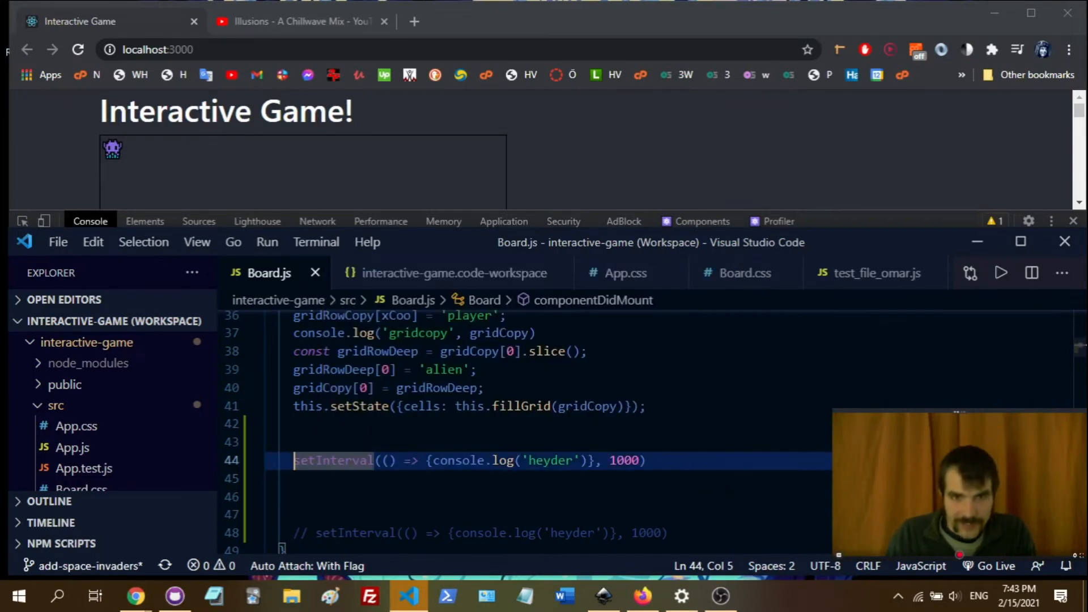
key("Delete")
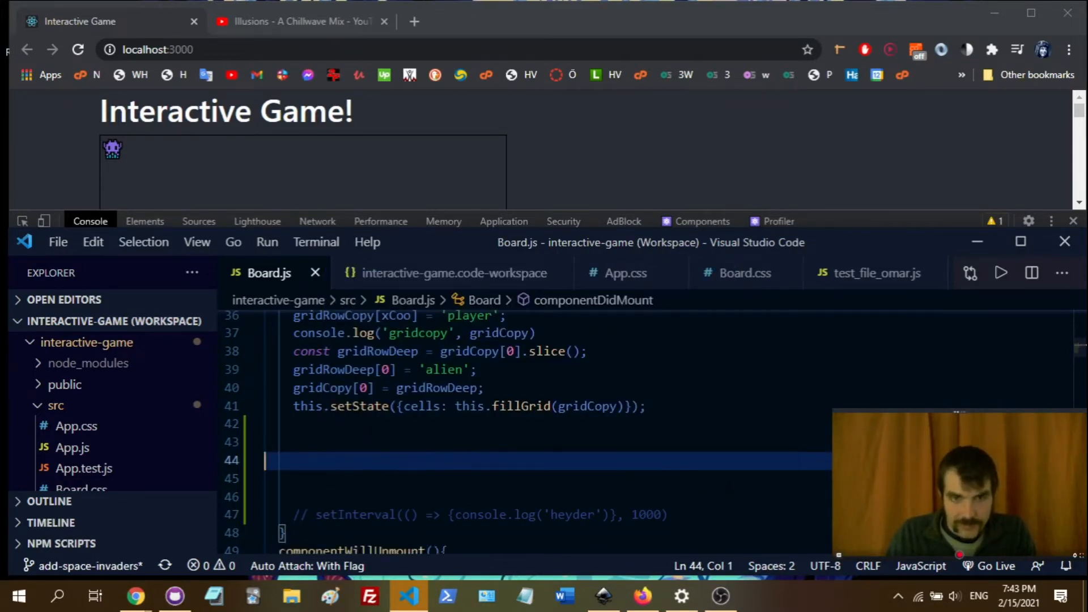
- Write setInterval(console.log('heyder'), 1000) without an arrow callback and select the console.log call
type("se")
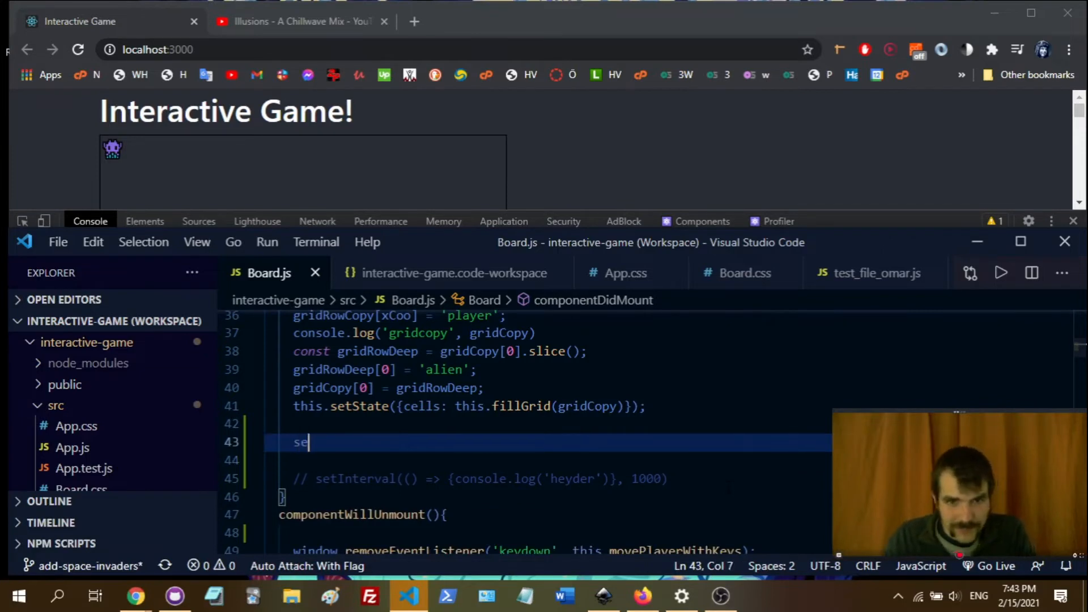
type("tIntercval(")
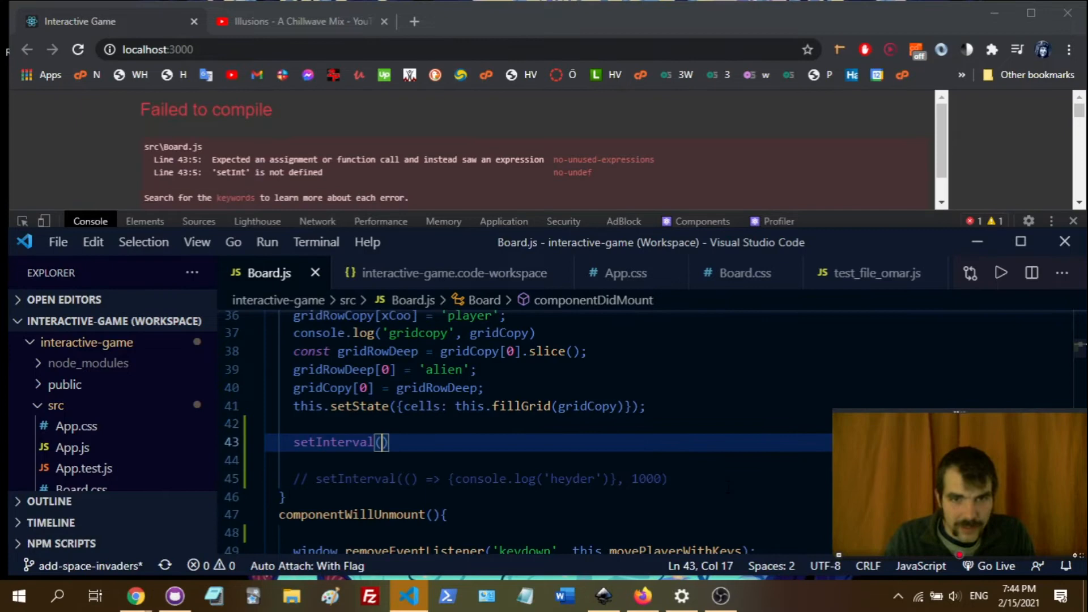
type("{console.log")
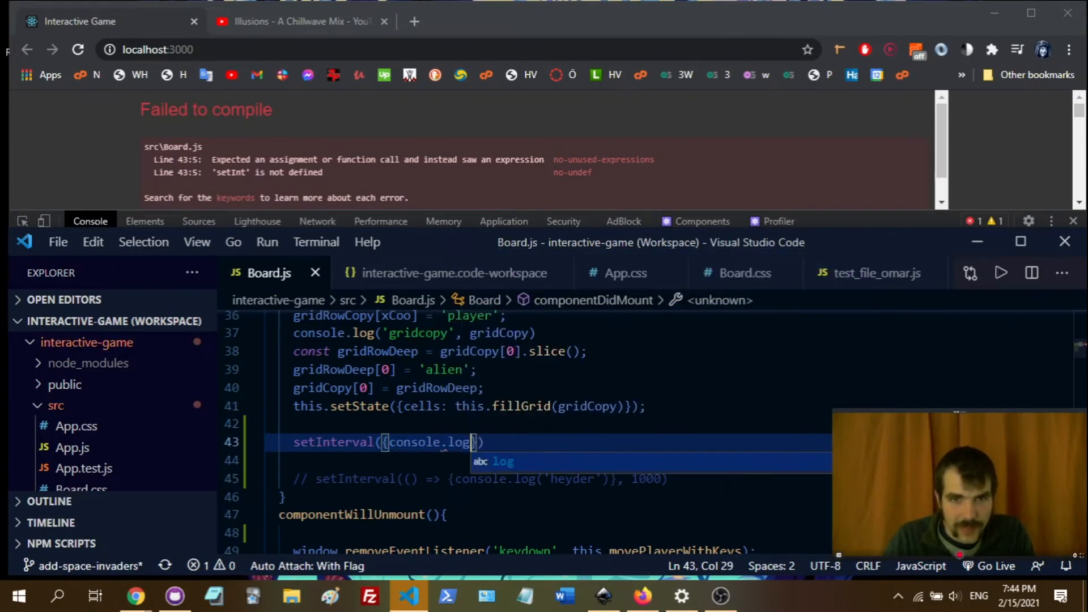
key("BackSpace")
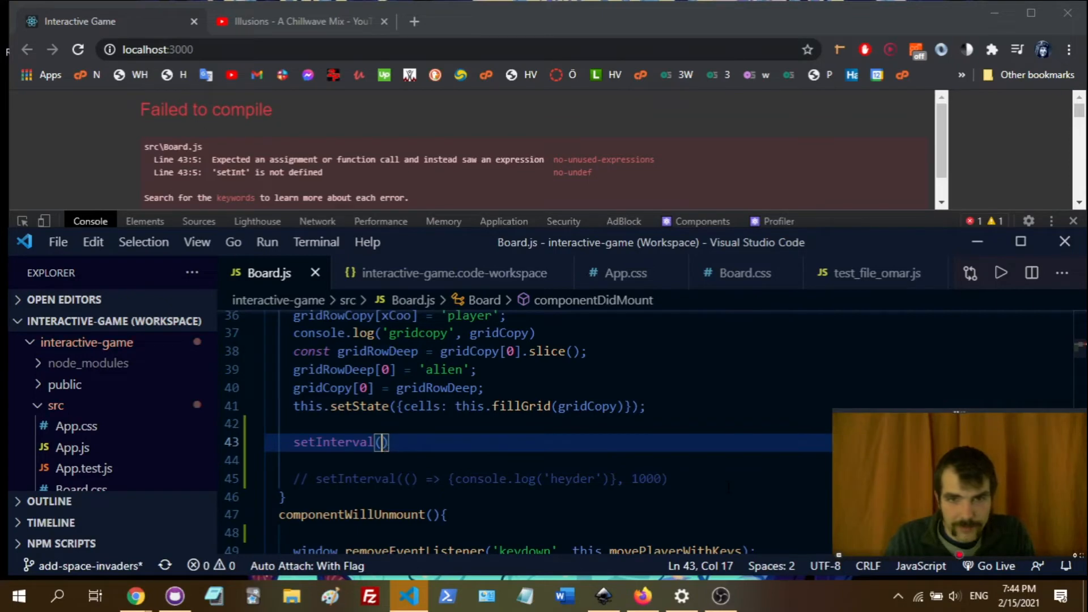
type("console.log('heyder")
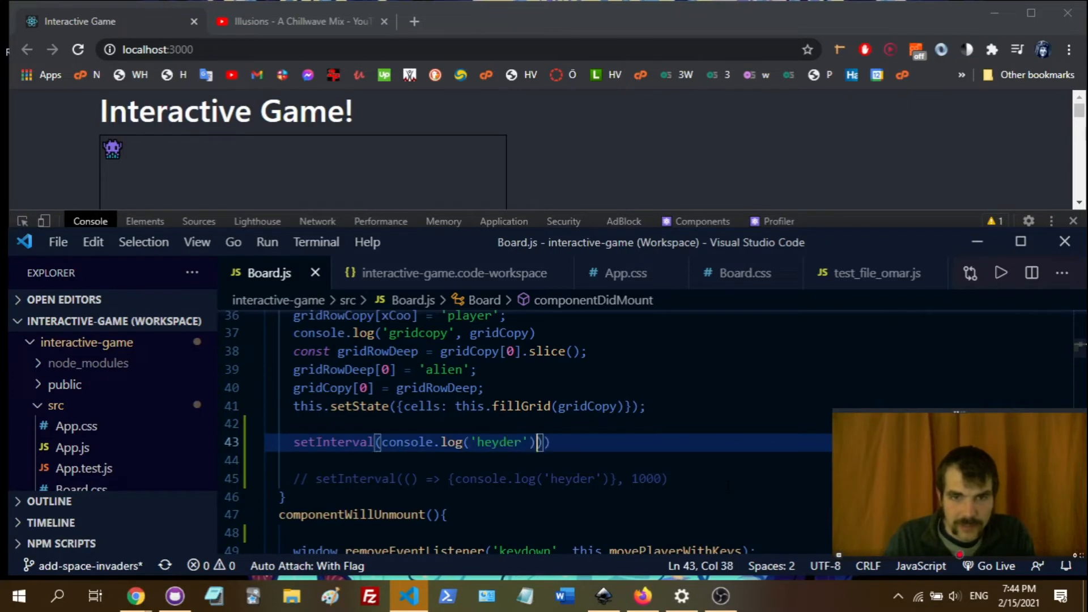
type(", 10")
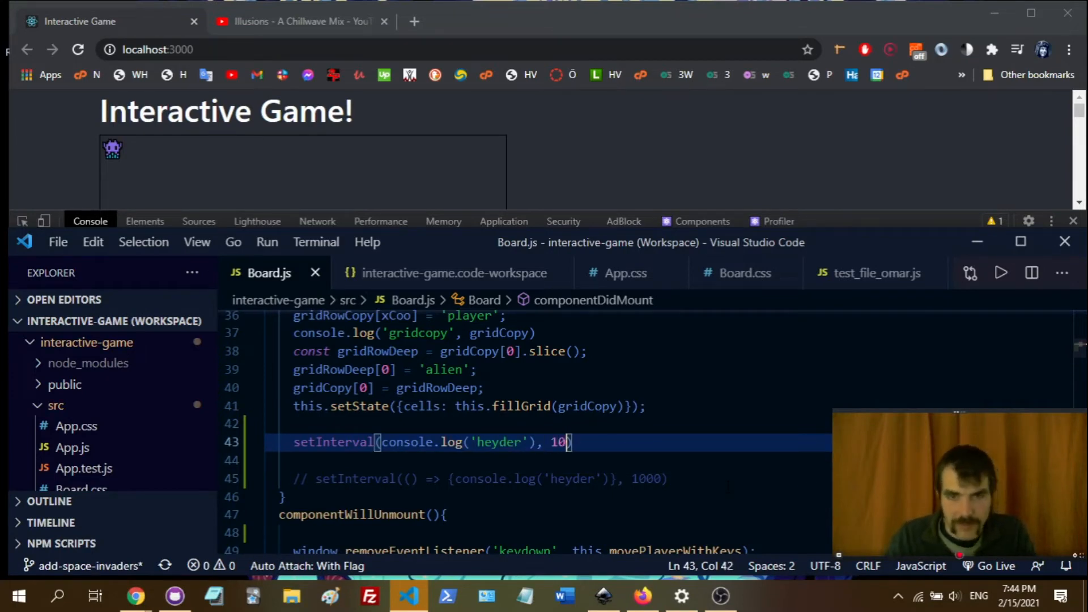
type("00")
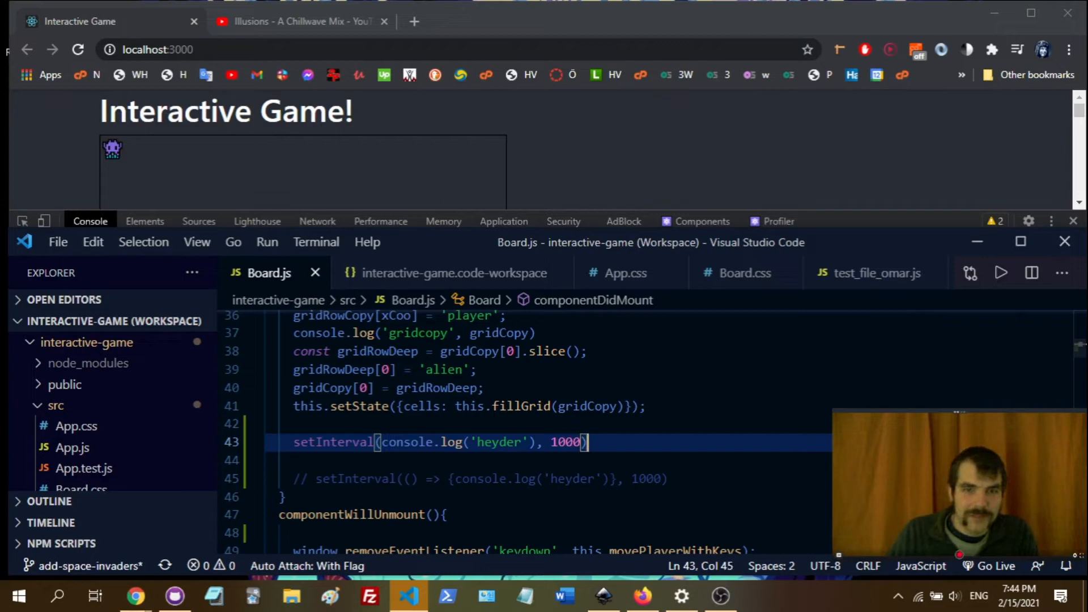
left_click_drag(381, 443, 537, 442)
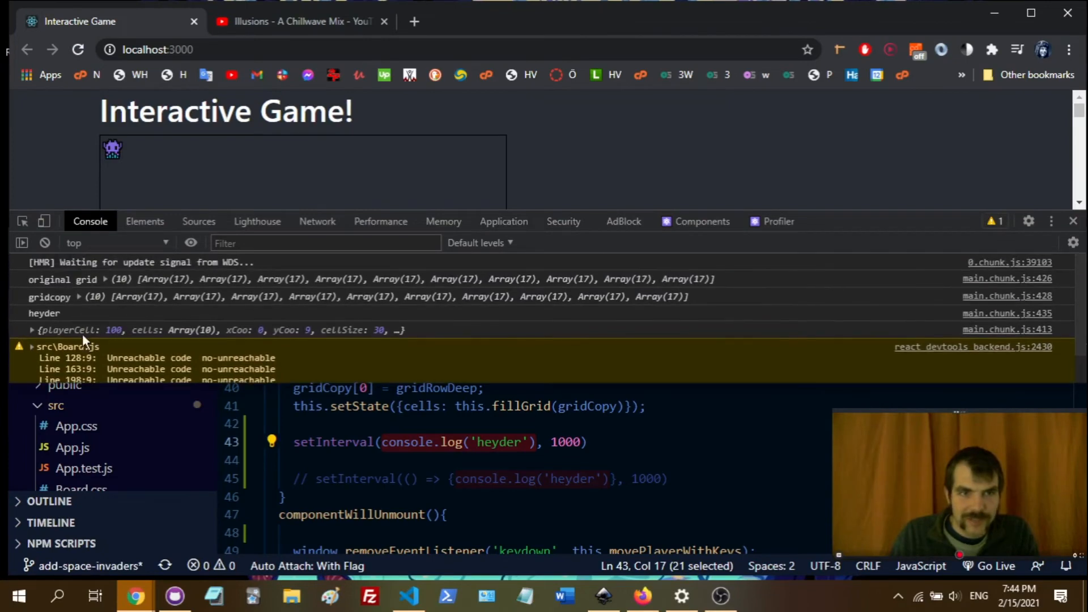
mouse_move(103, 329)
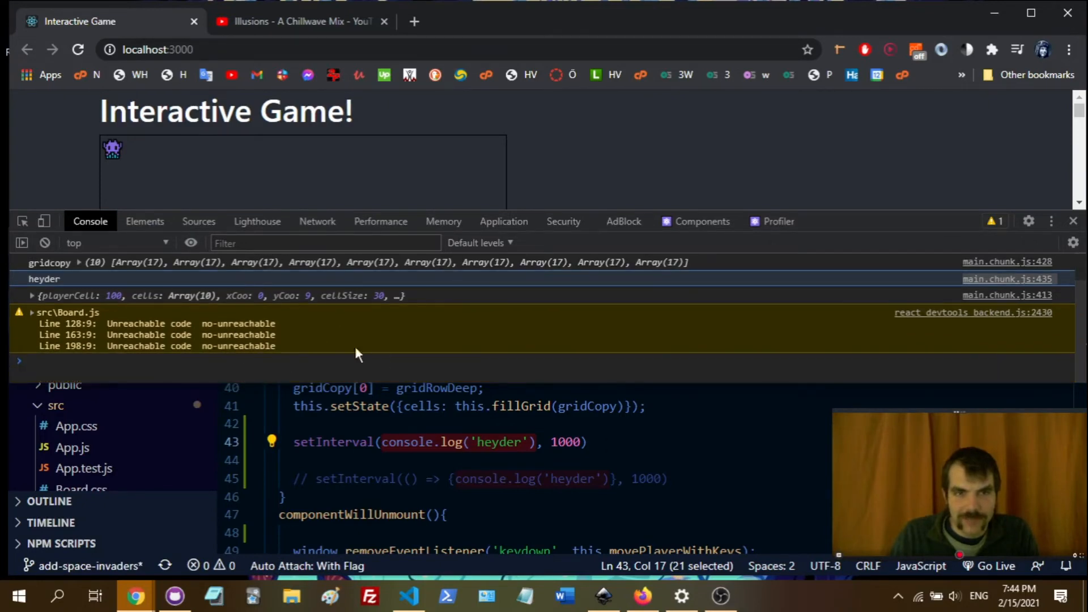
- Return to Board.js in the editor with componentWillUnmount's listener removal in view
left_click(413, 594)
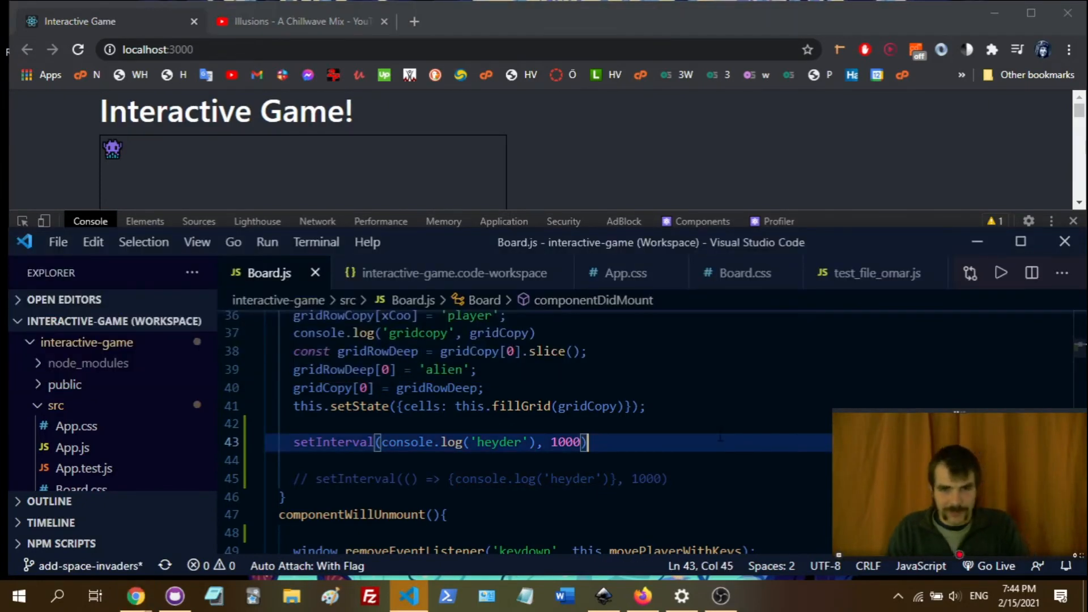
left_click(588, 478)
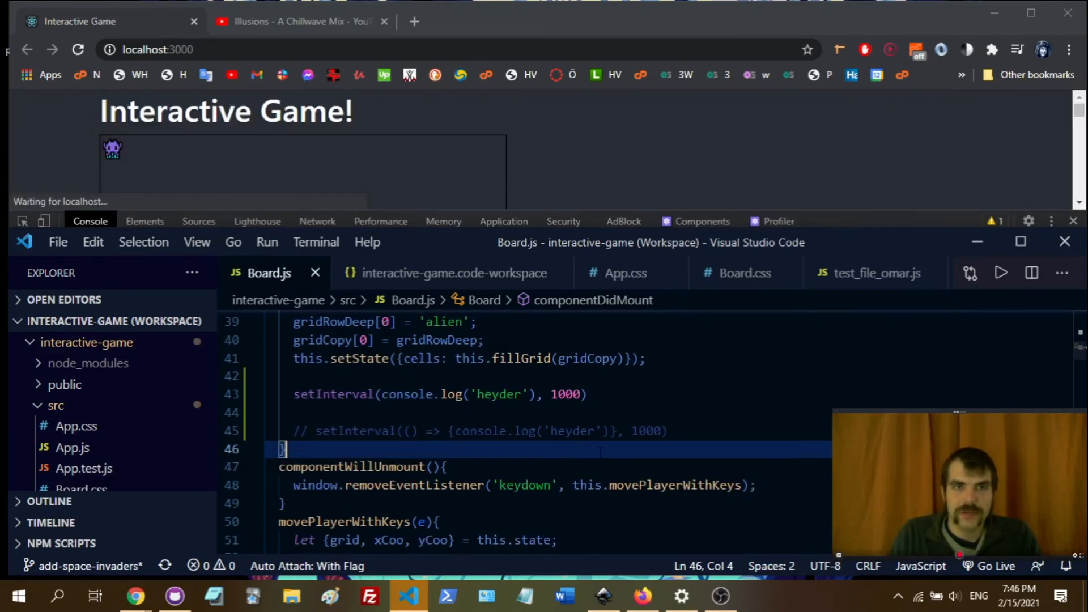
left_click(446, 467)
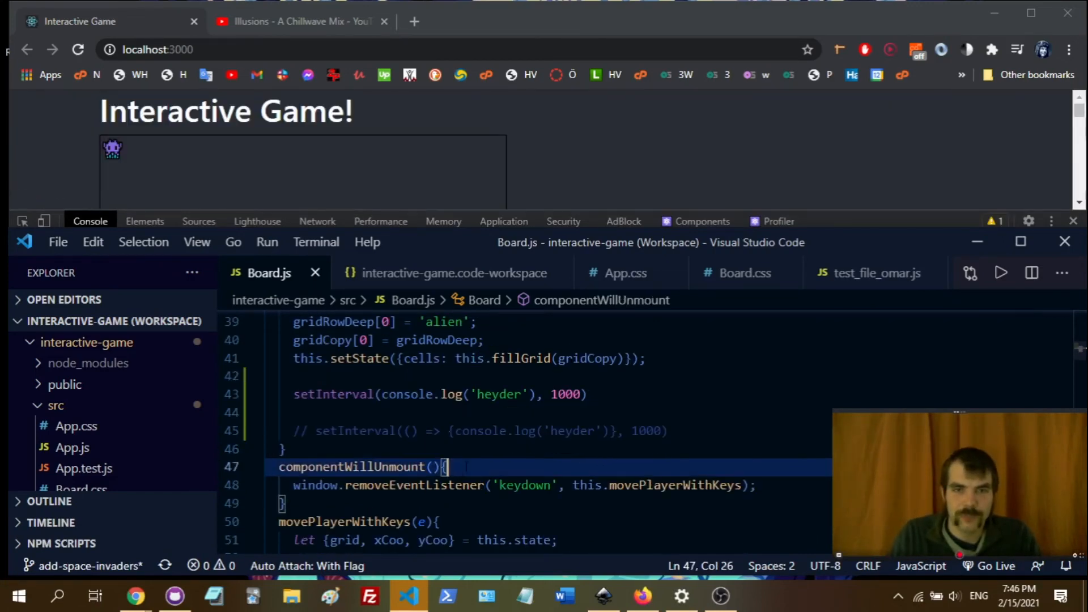